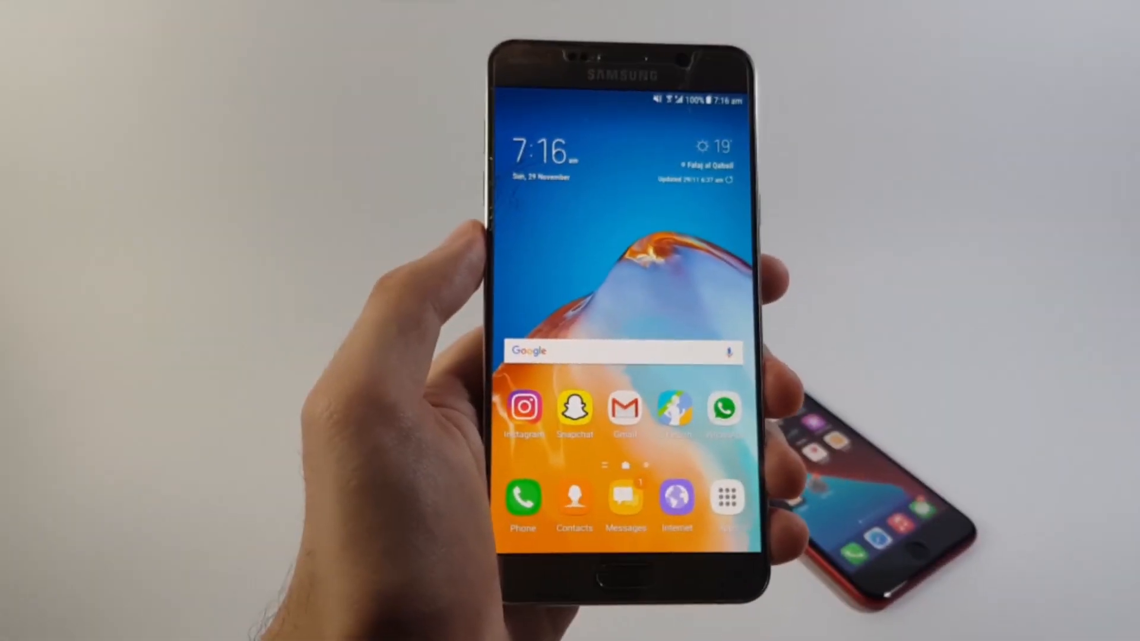
Launch WhatsApp and open the Whatsapp Transfer chat with its image attachments.
left_click(723, 408)
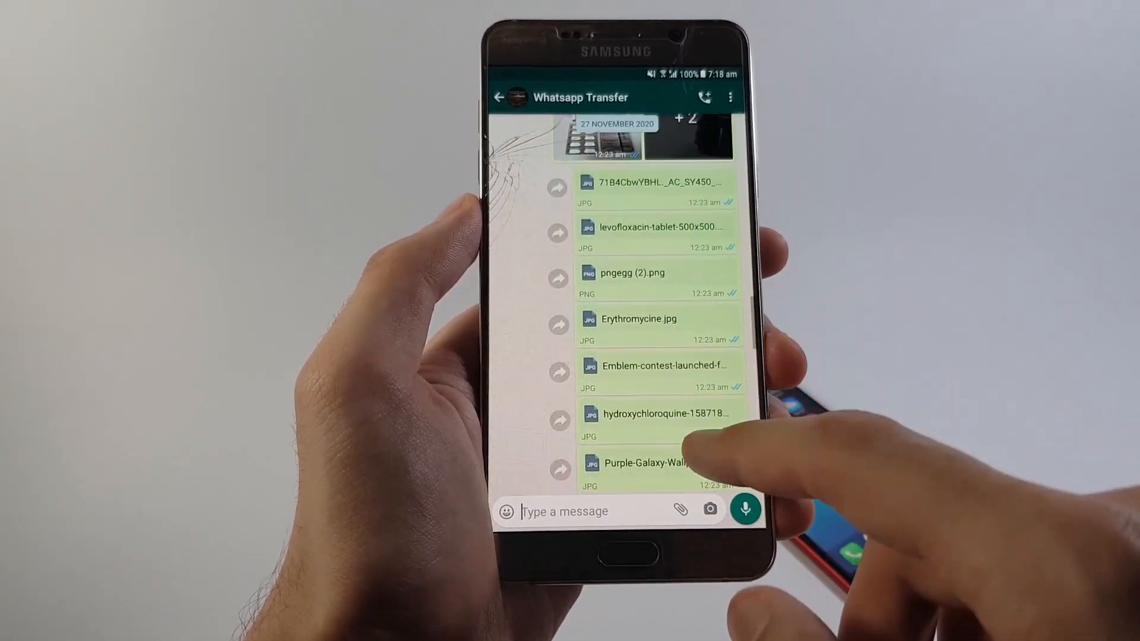
Export the Whatsapp Transfer chat via the chat menu's More > Export chat to the share sheet.
left_click(638, 318)
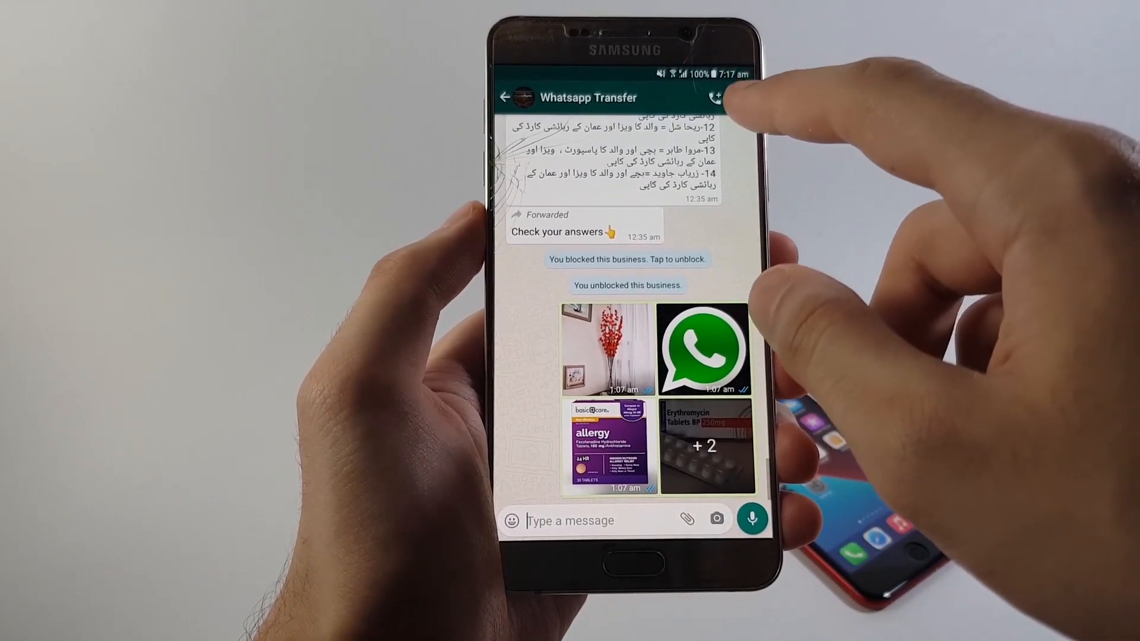
left_click(738, 97)
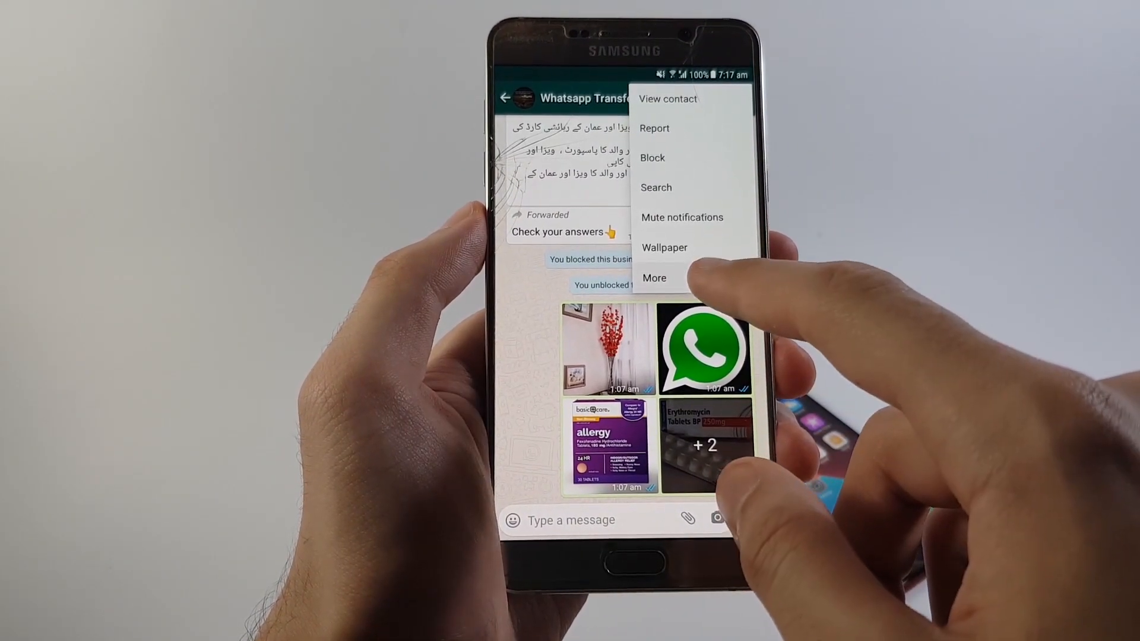
left_click(654, 278)
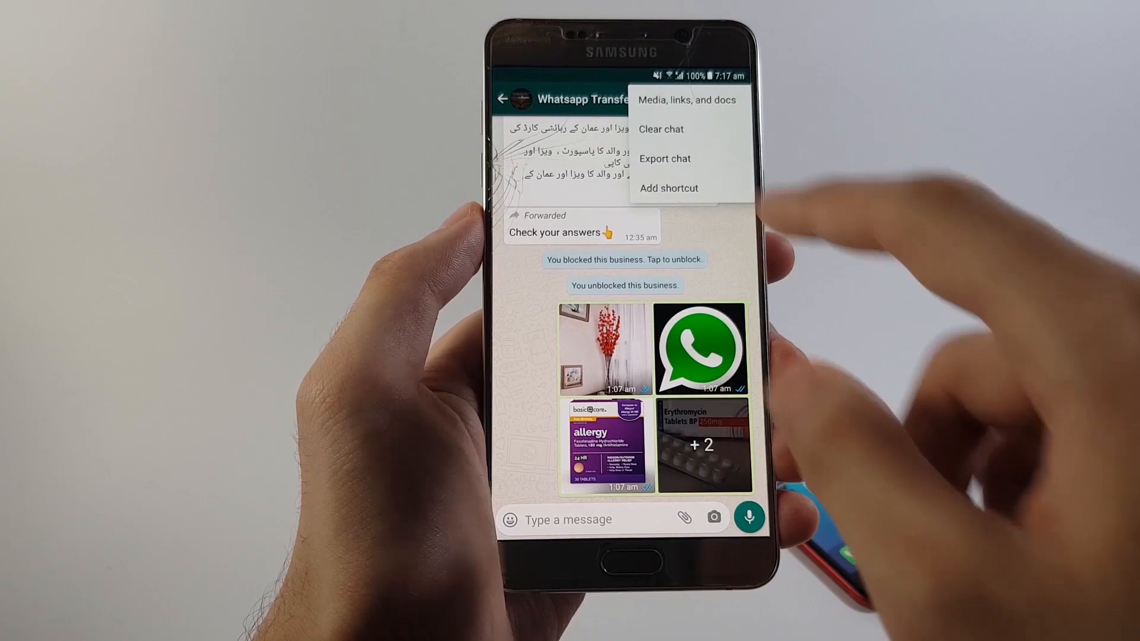
left_click(663, 158)
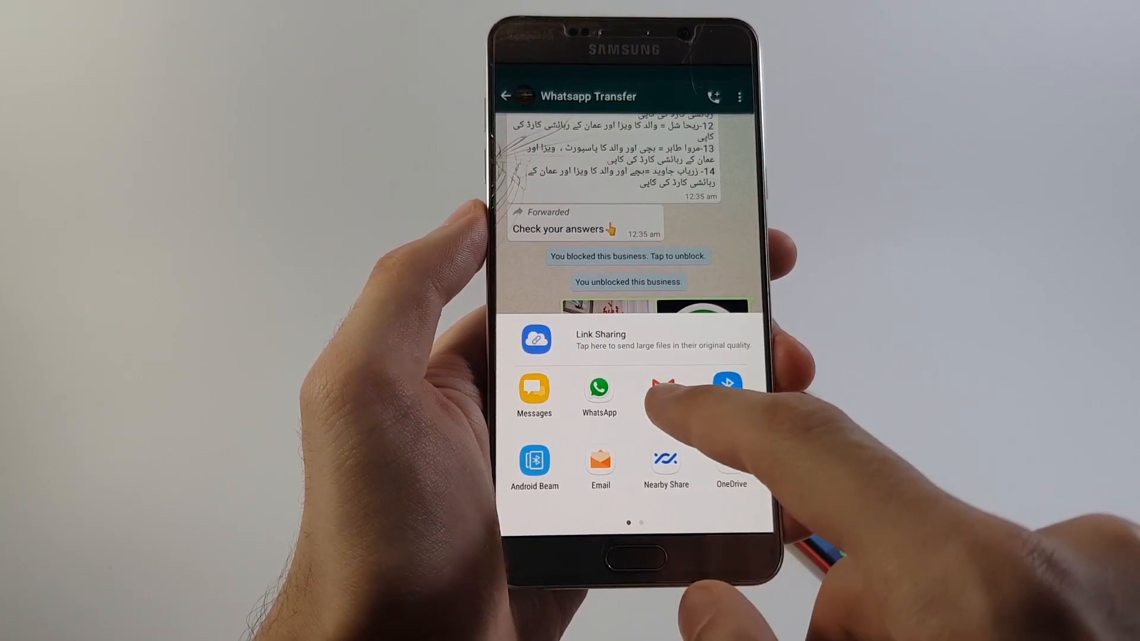
Email the exported chat through Gmail to recipient 'sai'.
left_click(600, 455)
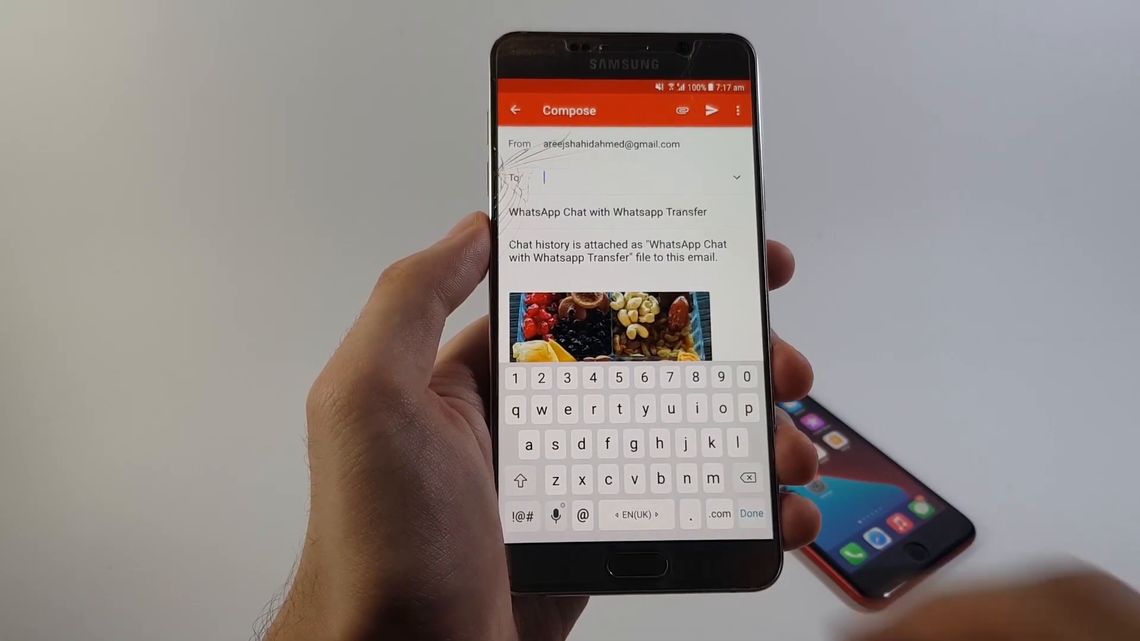
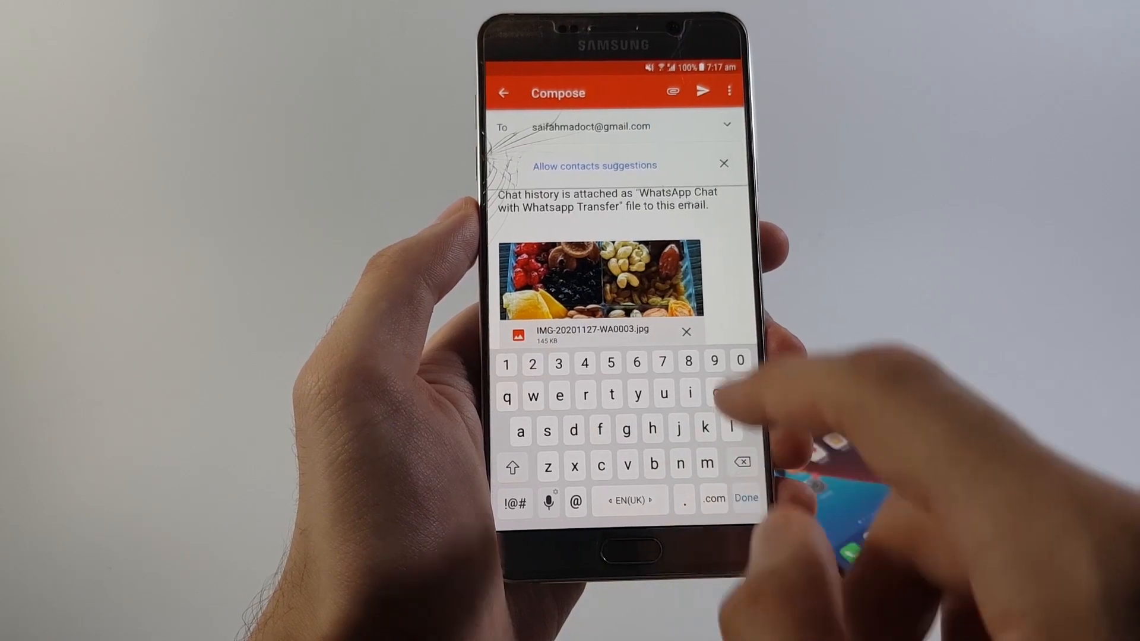
left_click(723, 163)
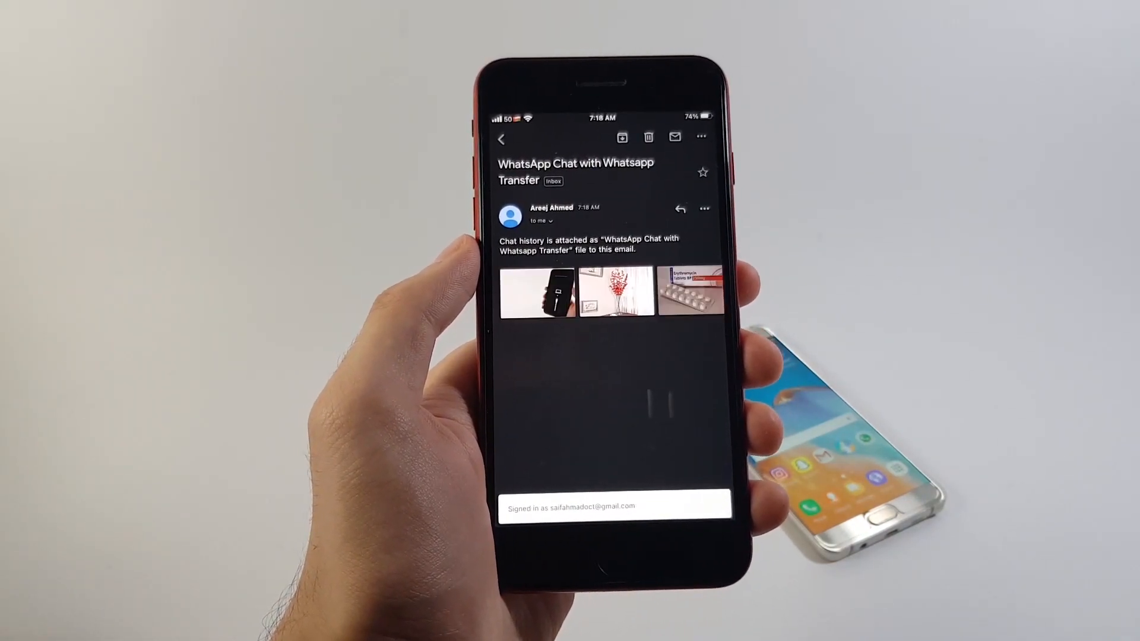
Swipe through the email's attachments and open the chat history text file.
scroll("left", 3)
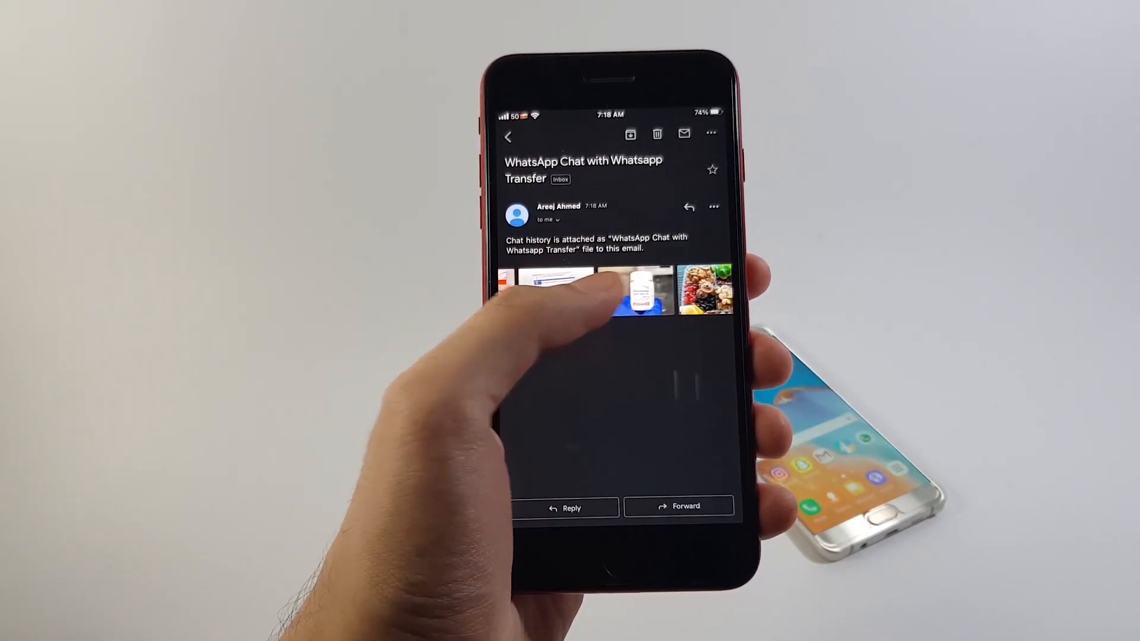
scroll("left", 3)
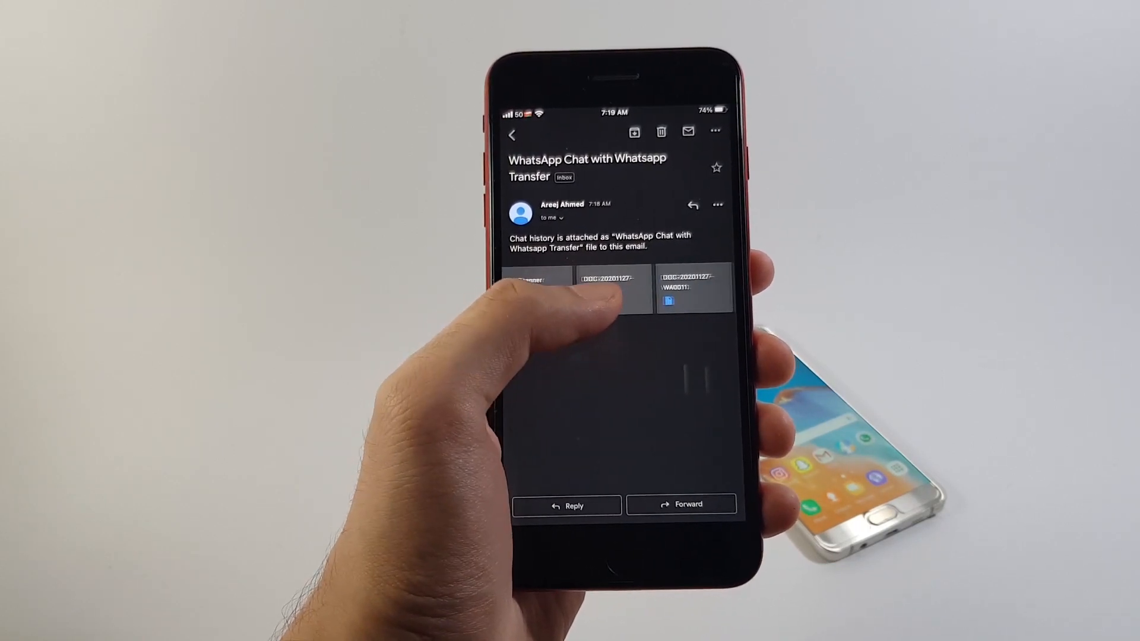
scroll("left", 3)
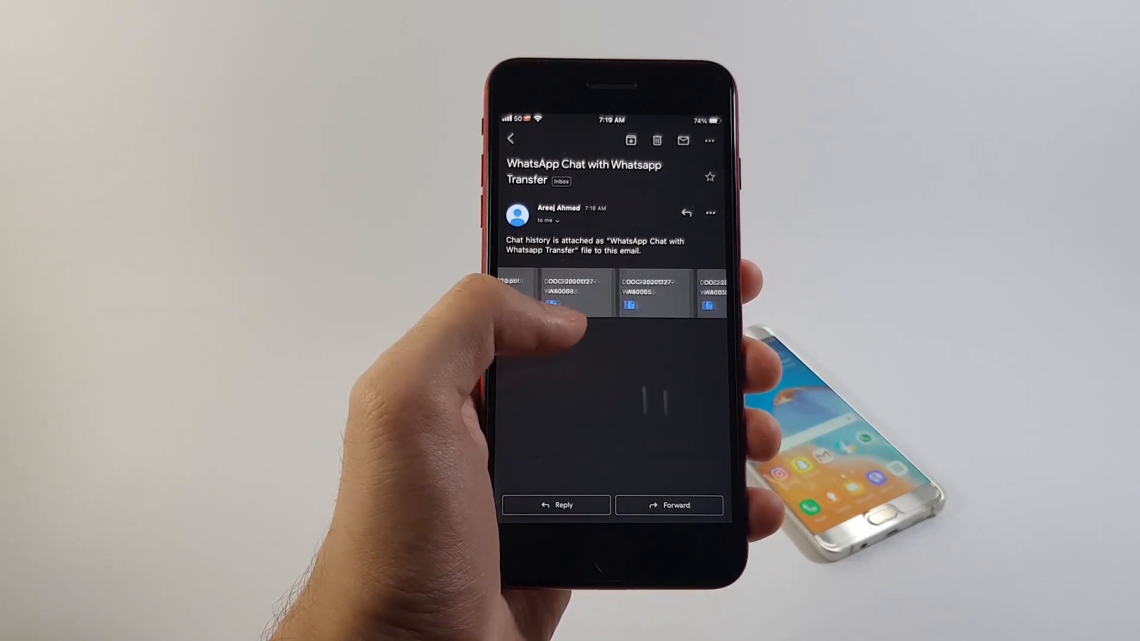
left_click(511, 139)
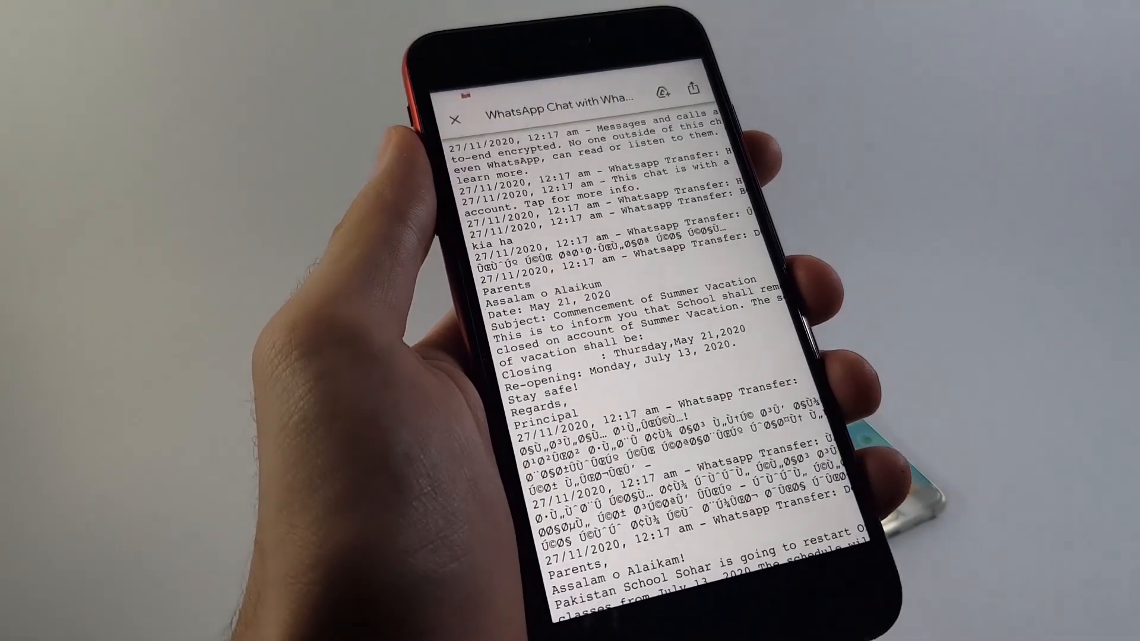
Scroll down through the Whatsapp Transfer chat's dated message history.
scroll("down", 3)
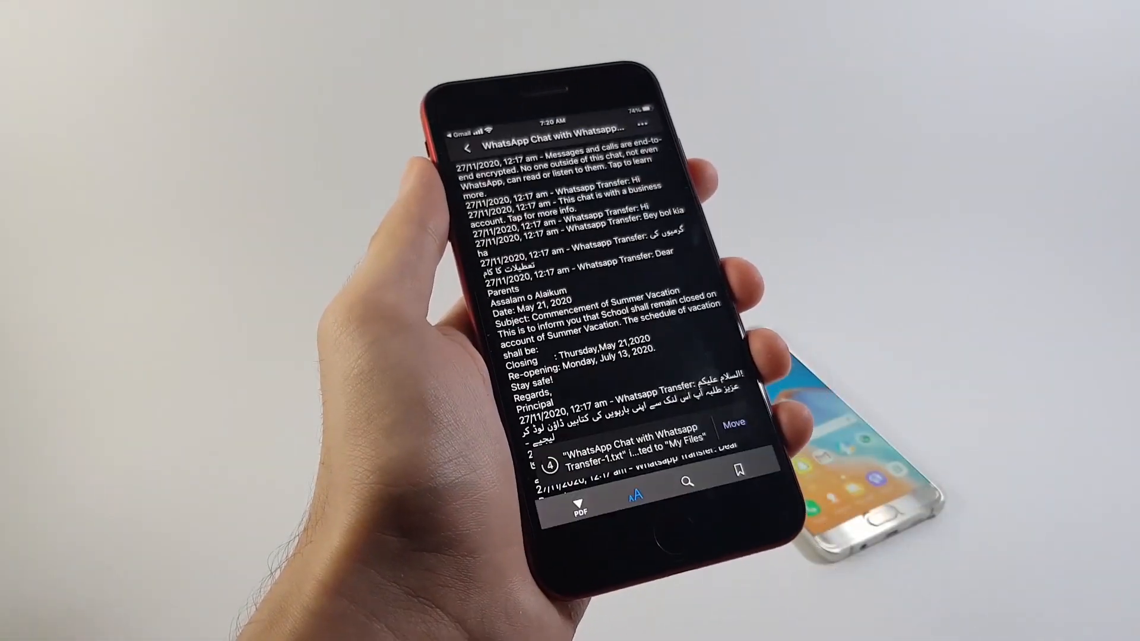
scroll("down", 3)
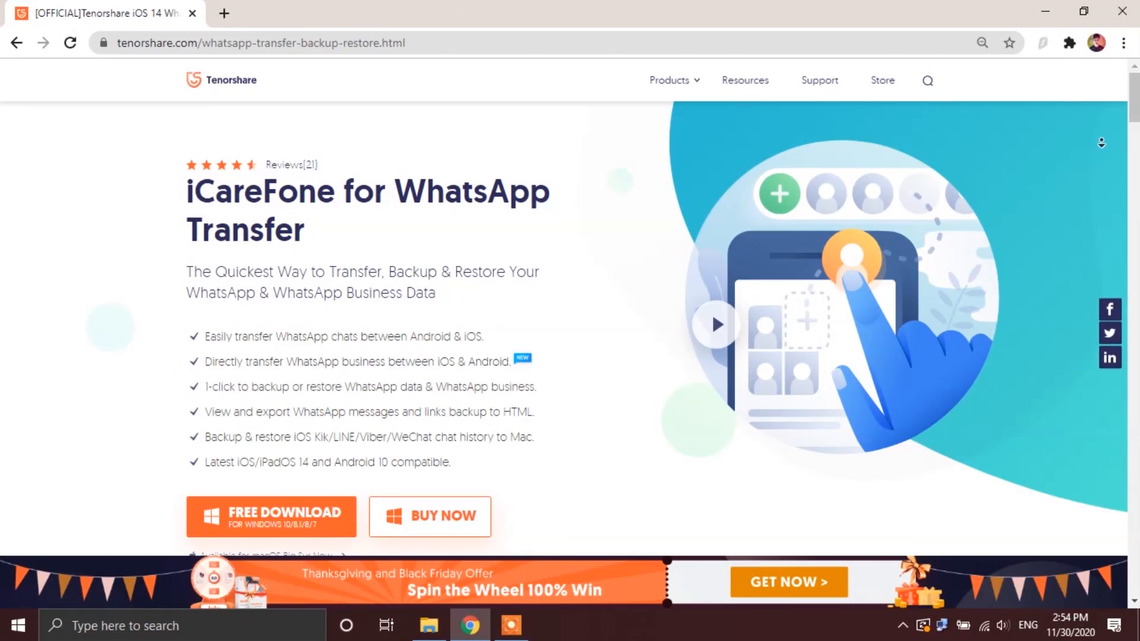
Scroll the iCareFone for WhatsApp Transfer page past its features to the FAQs.
scroll("down", 3)
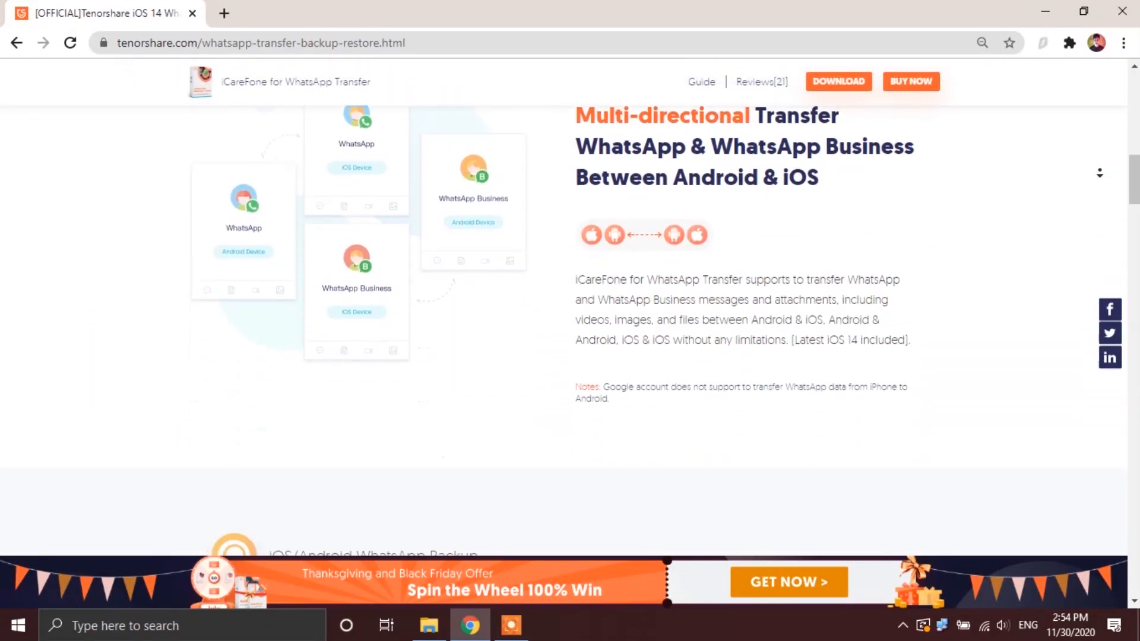
scroll("down", 3)
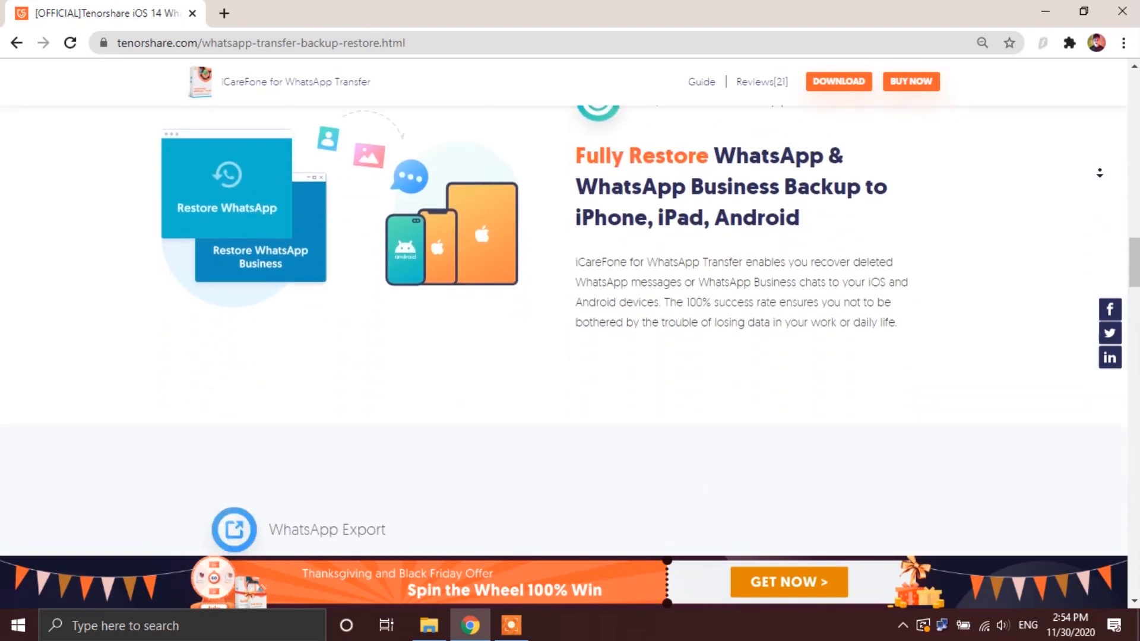
scroll("down", 3)
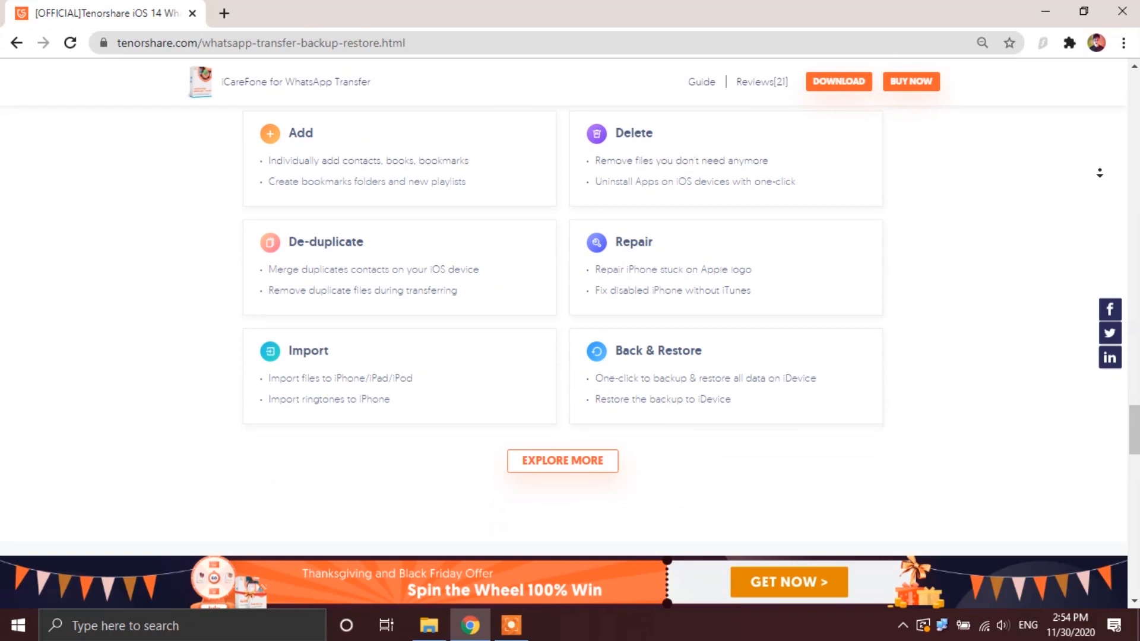
scroll("down", 3)
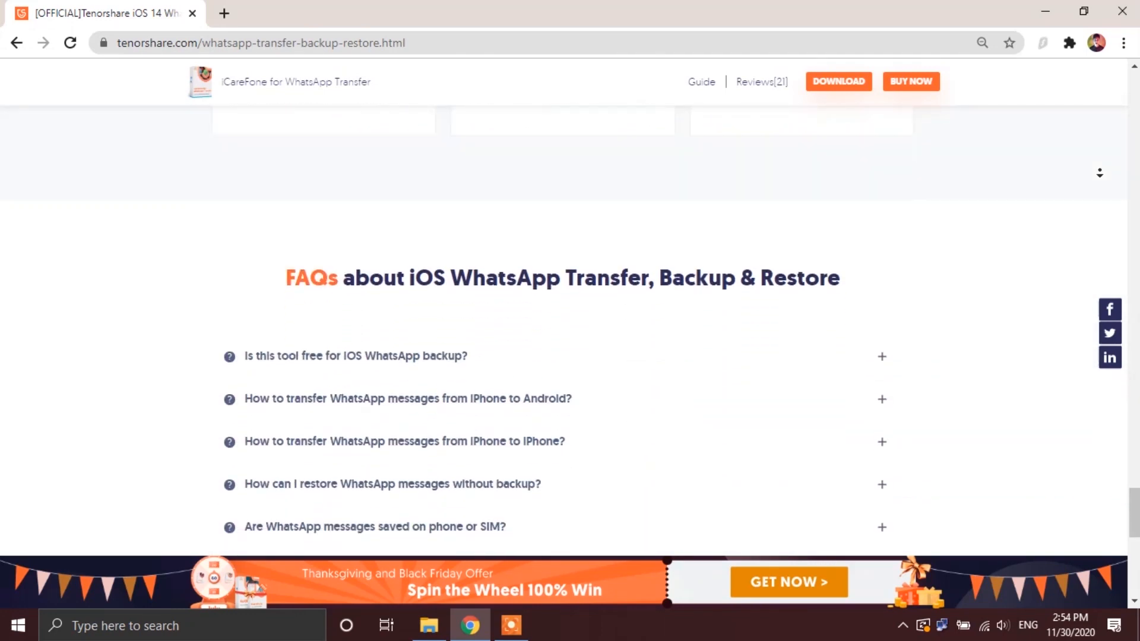